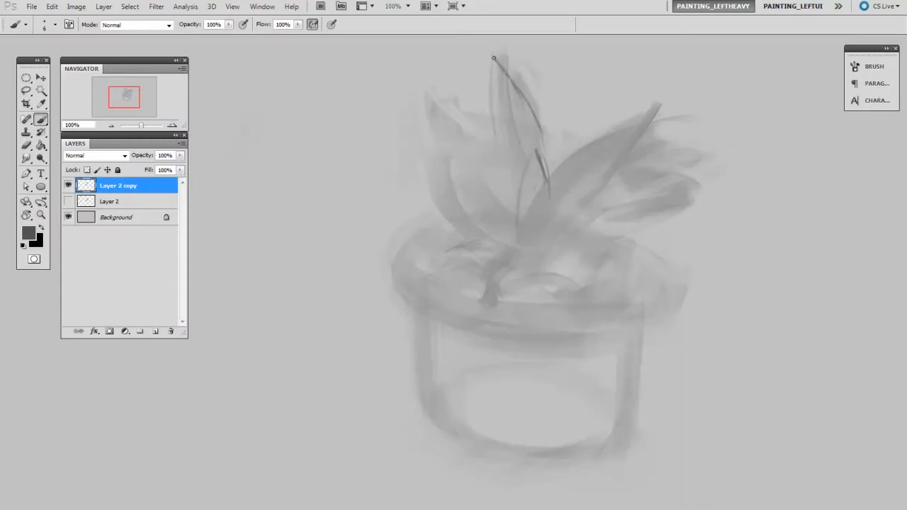
Step: Brush a curved stroke on the left leaf and shade the pot's rim and tapered body
{"action": "left_click_drag", "start_coordinate": [493, 58], "coordinate": [445, 125]}
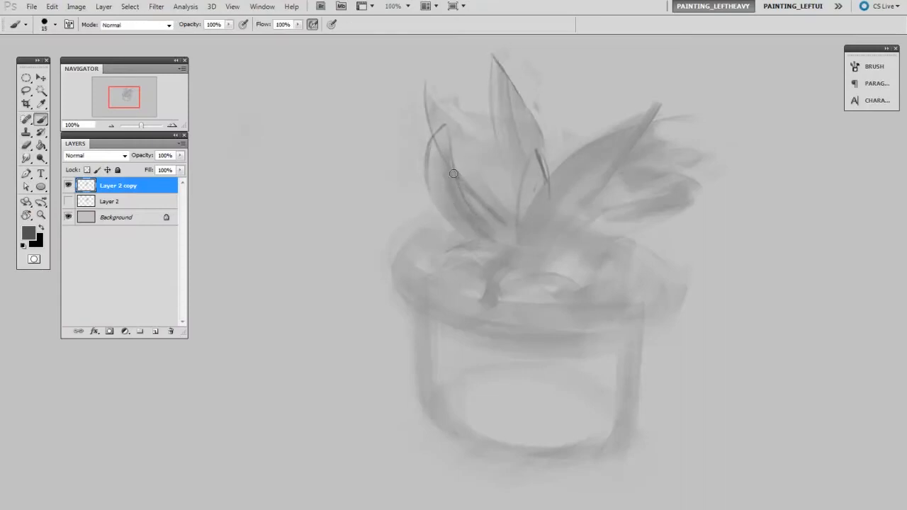
{"action": "left_click_drag", "start_coordinate": [454, 175], "coordinate": [503, 235]}
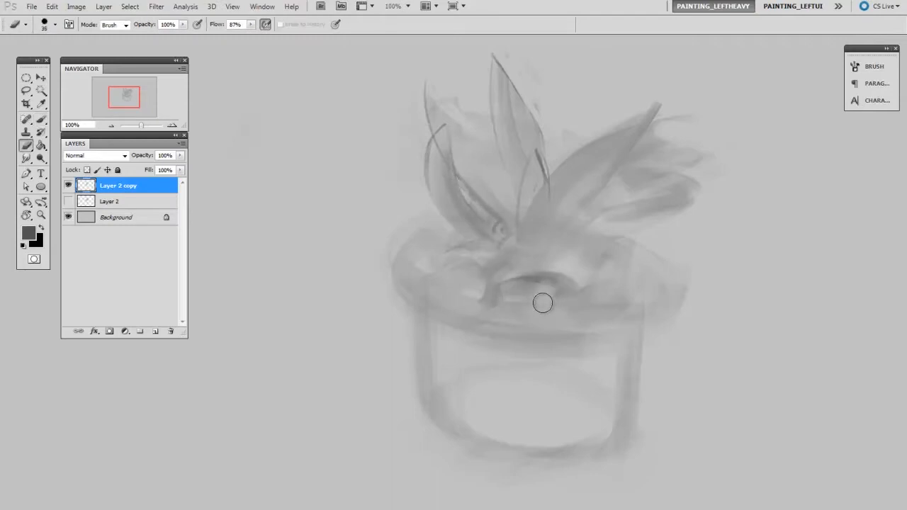
{"action": "left_click_drag", "start_coordinate": [542, 303], "coordinate": [618, 271]}
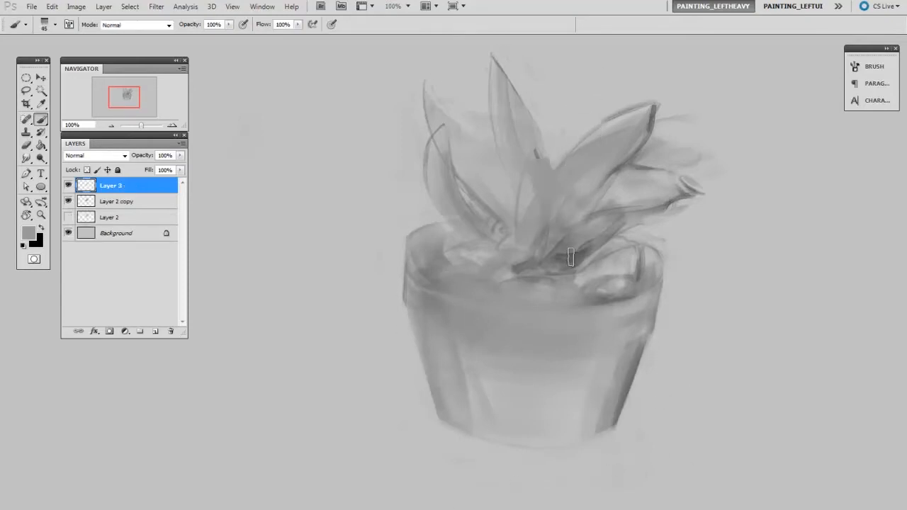
Step: Refine the leaf shapes and paint dark soil along the pot's rim
{"action": "left_click_drag", "start_coordinate": [570, 258], "coordinate": [522, 170]}
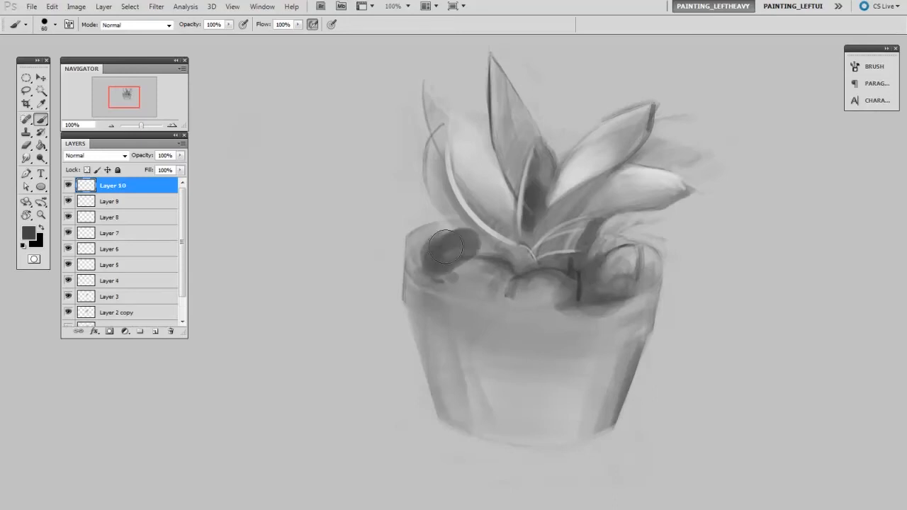
Step: Paint leaf strokes on the rosette, adding a new layer for the right-hand leaf detail
{"action": "left_click_drag", "start_coordinate": [454, 244], "coordinate": [453, 221]}
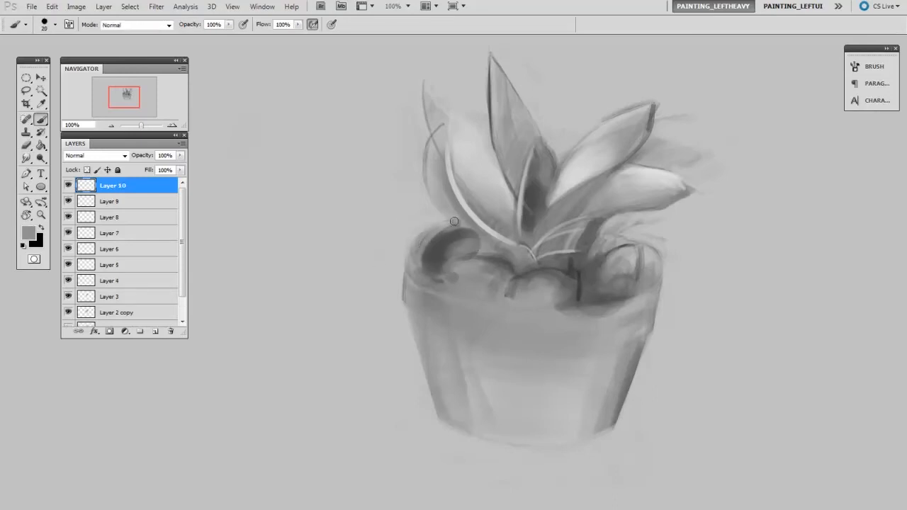
{"action": "left_click", "coordinate": [96, 332]}
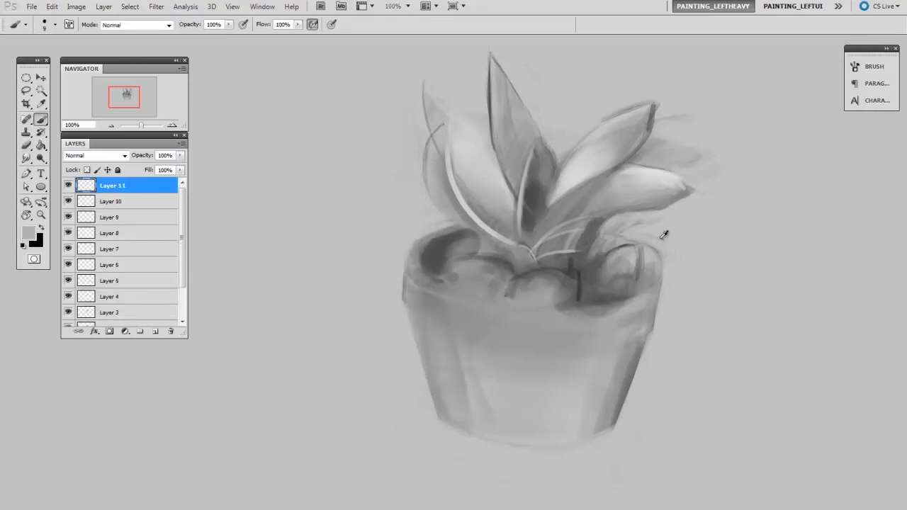
{"action": "left_click_drag", "start_coordinate": [663, 234], "coordinate": [621, 308]}
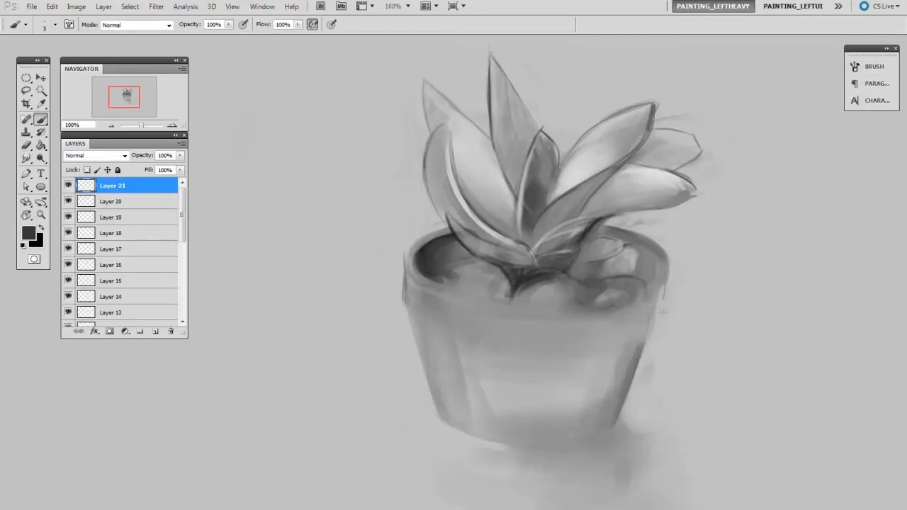
Step: Warp the pot's bottom edge into a curve and confirm the transform
{"action": "left_click", "coordinate": [25, 78]}
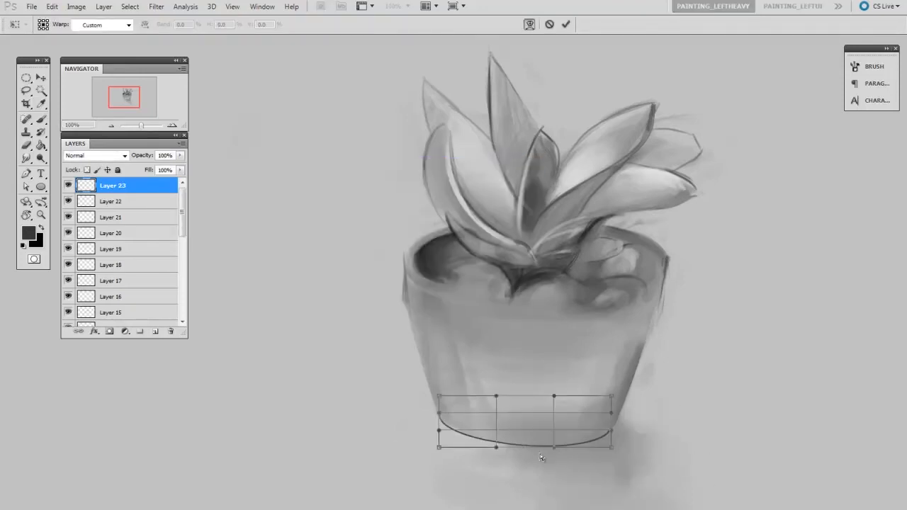
{"action": "left_click", "coordinate": [566, 24]}
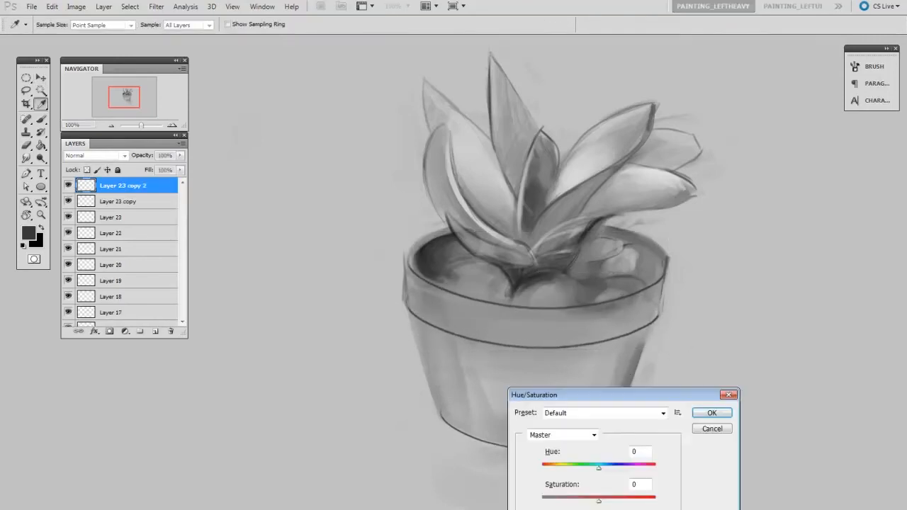
Step: Confirm the Hue/Saturation adjustment on the duplicated pot layer
{"action": "left_click", "coordinate": [711, 412]}
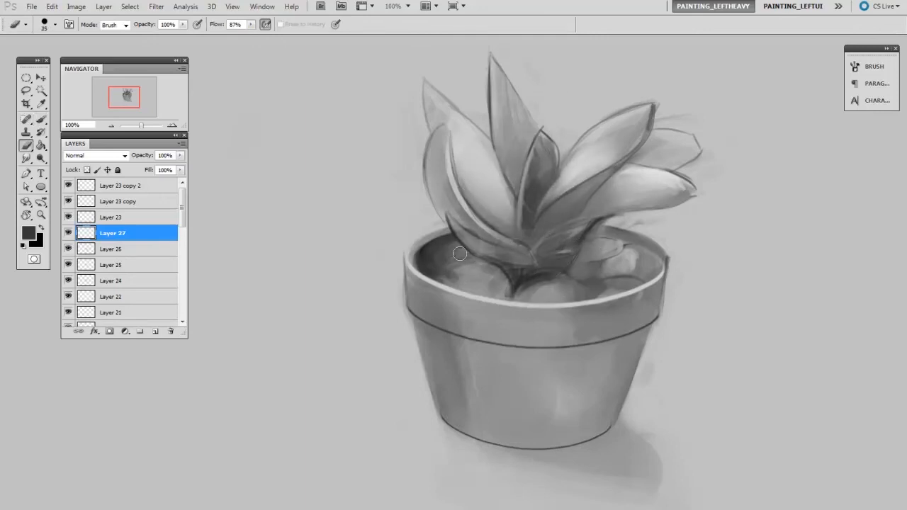
Step: Add two fresh layers for the pebble and leaf-base highlights
{"action": "left_click", "coordinate": [109, 332]}
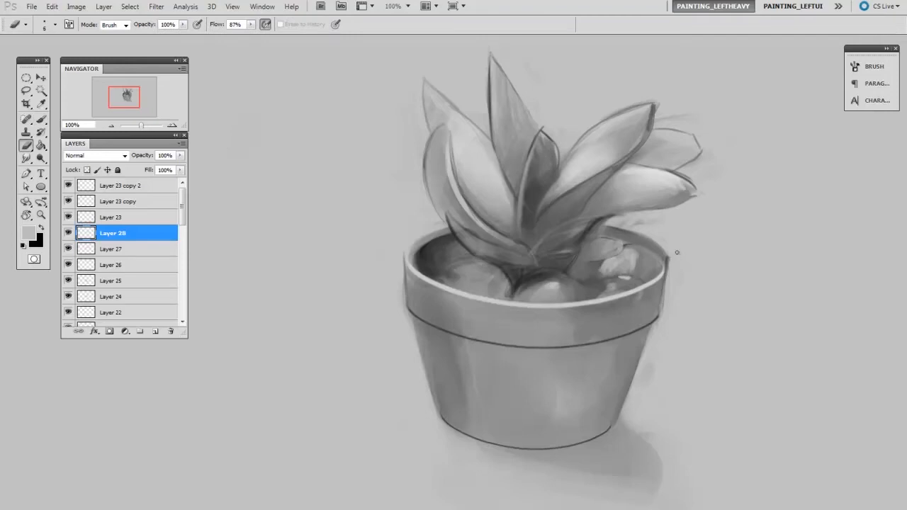
{"action": "left_click", "coordinate": [108, 332]}
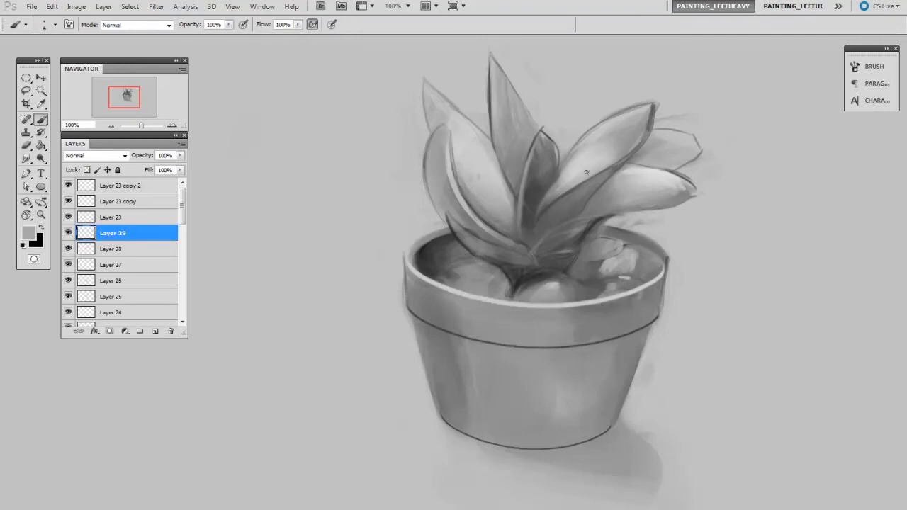